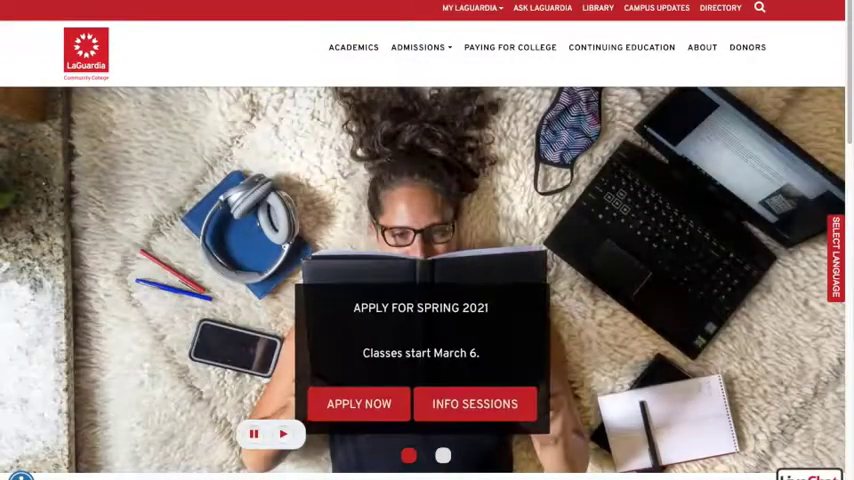
click(470, 8)
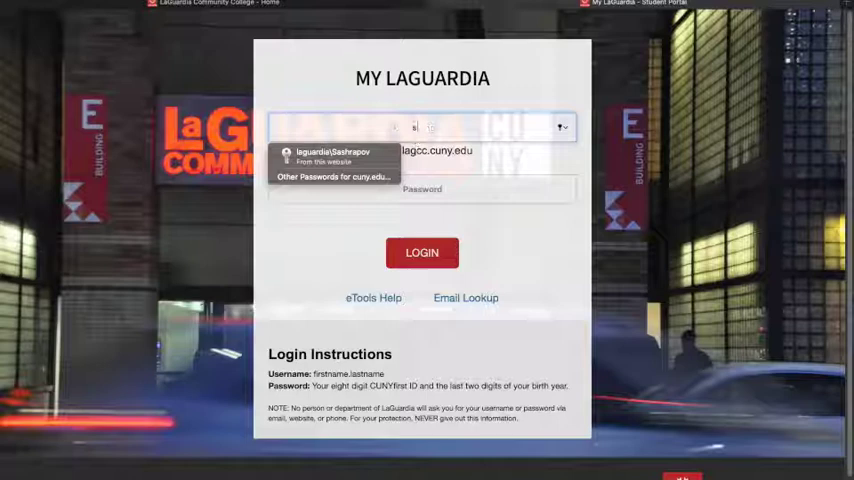
text(Sherzod.ashrapov)
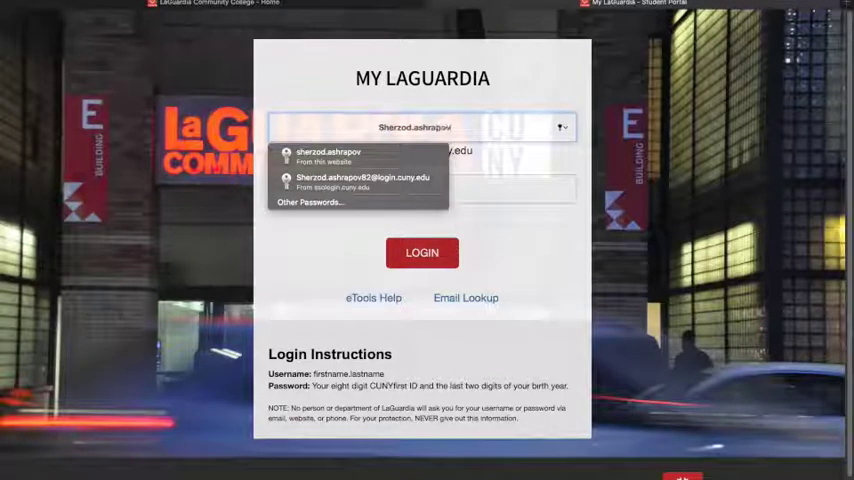
click(328, 156)
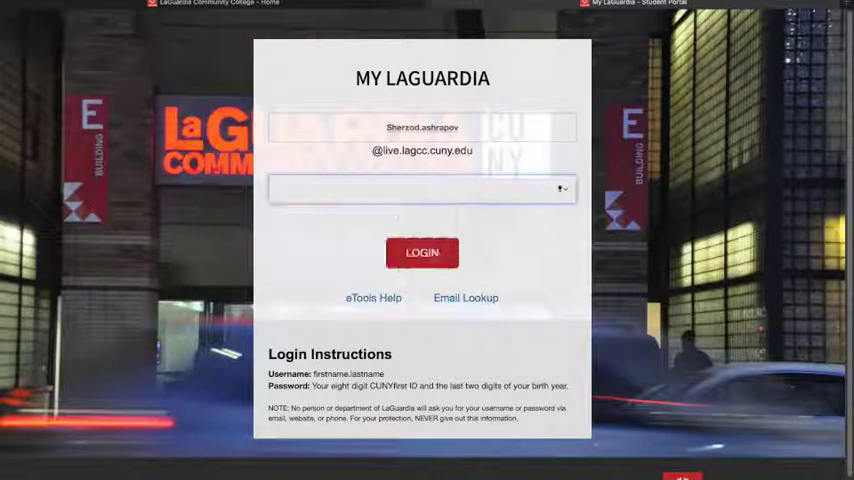
text(••••••)
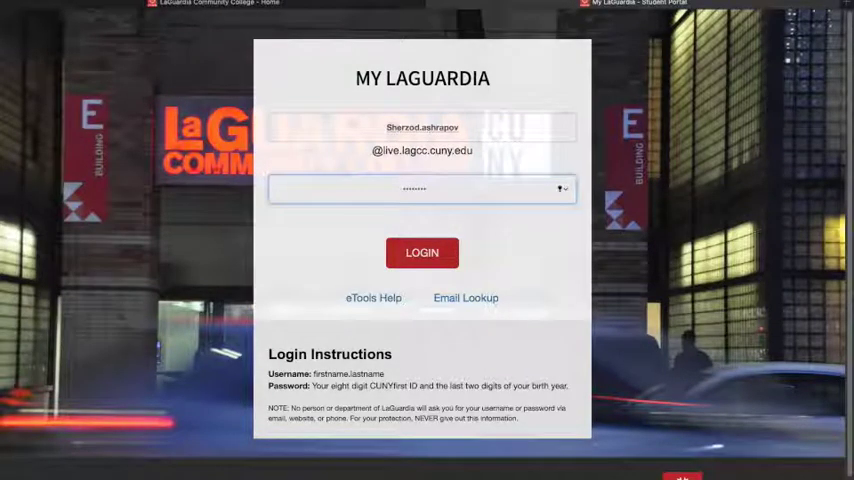
click(420, 252)
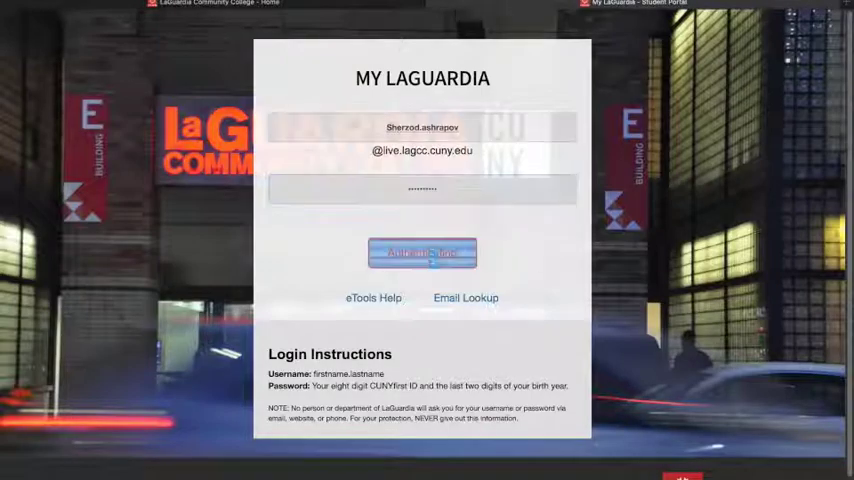
click(420, 252)
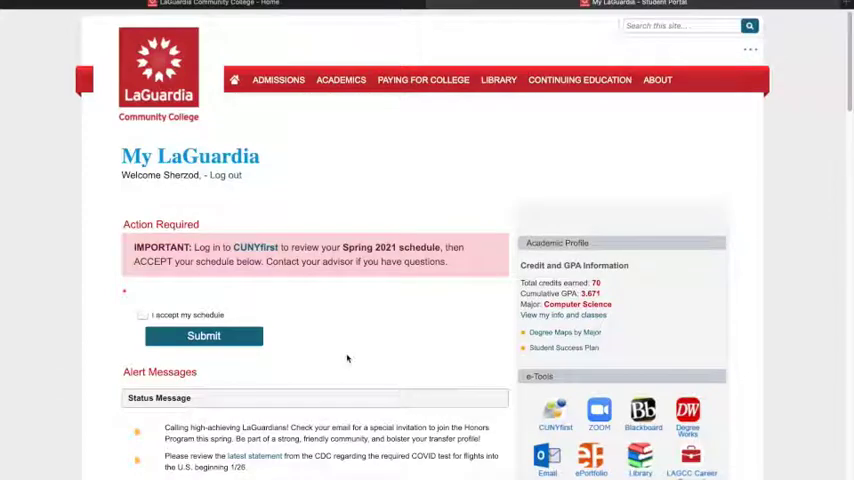
scroll(down, 3)
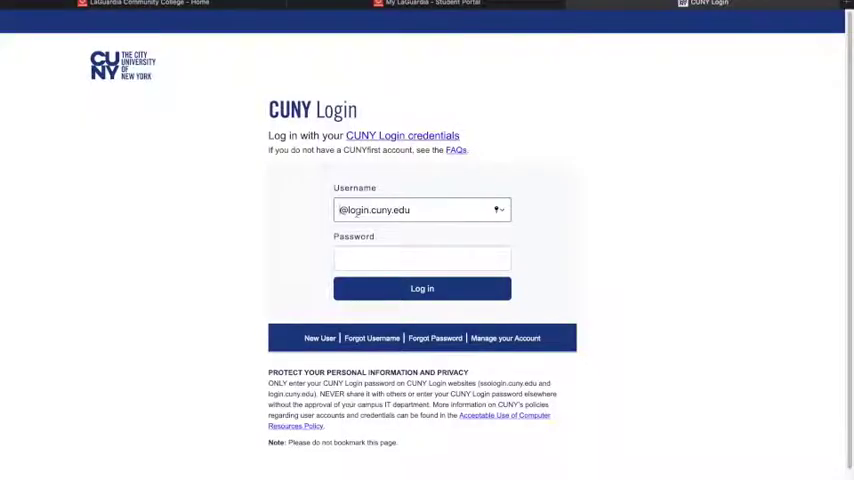
text(sherzod.ashrapov82)
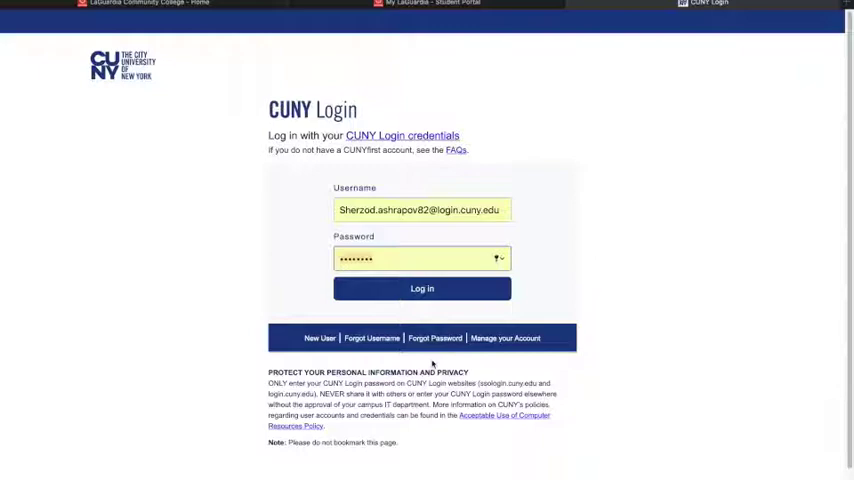
click(420, 288)
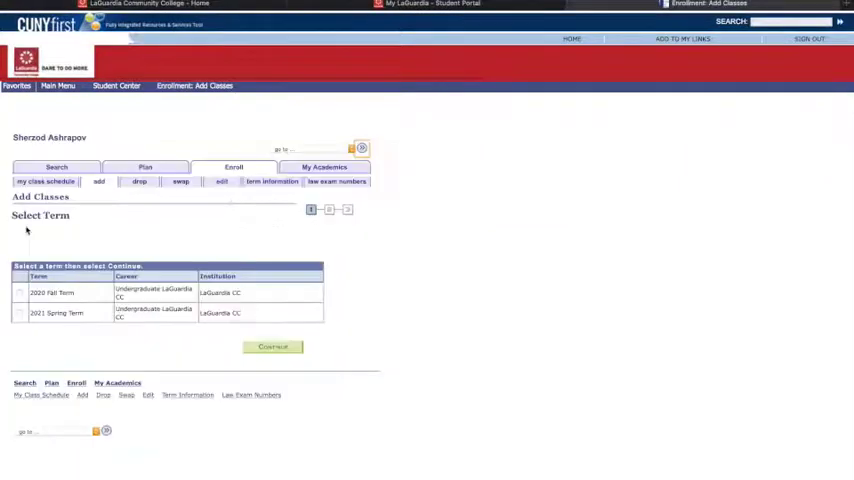
Choose the 2021 Spring Term and continue to its enrollment shopping cart.
click(18, 314)
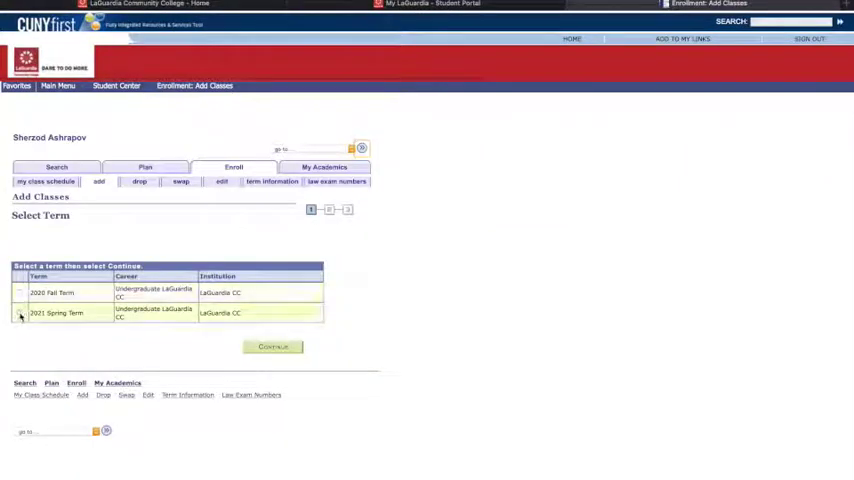
click(18, 312)
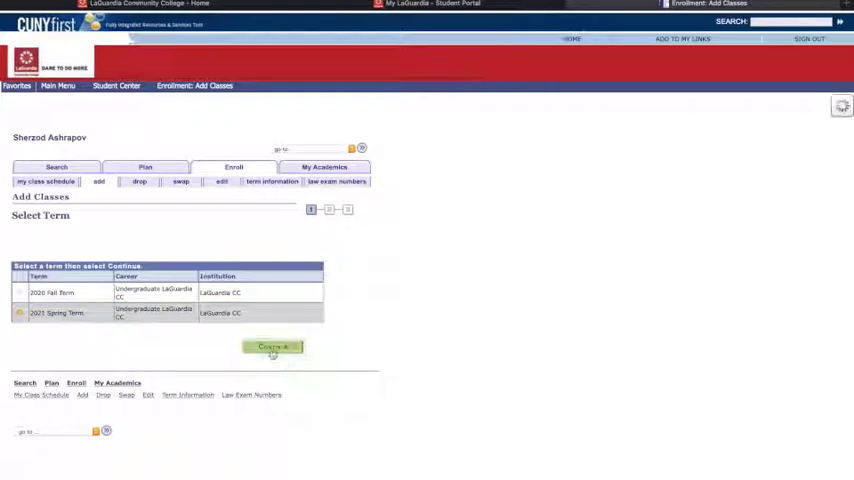
click(272, 348)
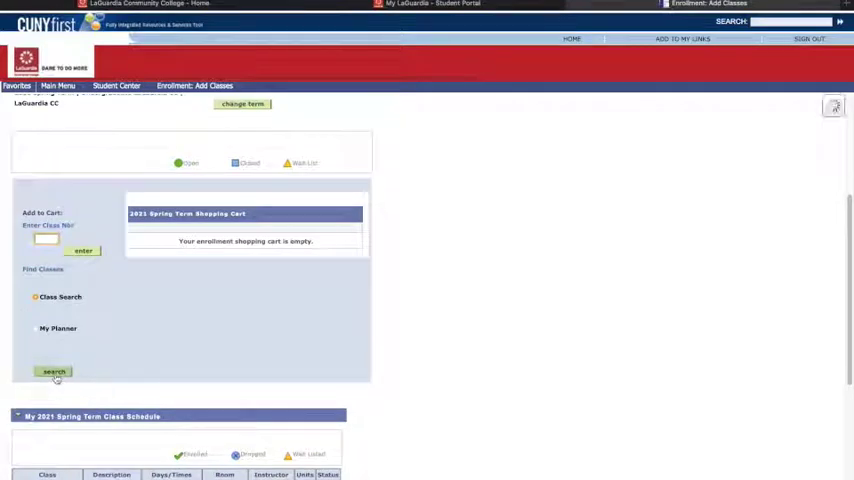
Search classes for subject ENG - English, course 101, listing open Composition I sections.
click(52, 372)
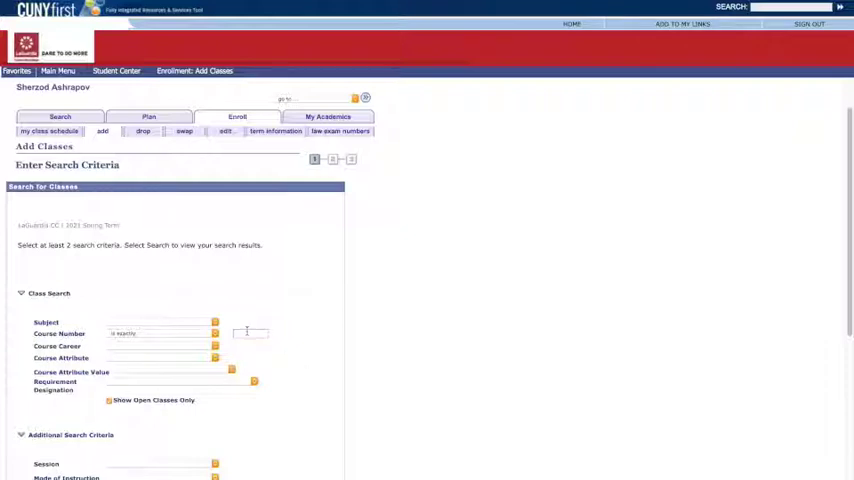
click(216, 322)
text(101)
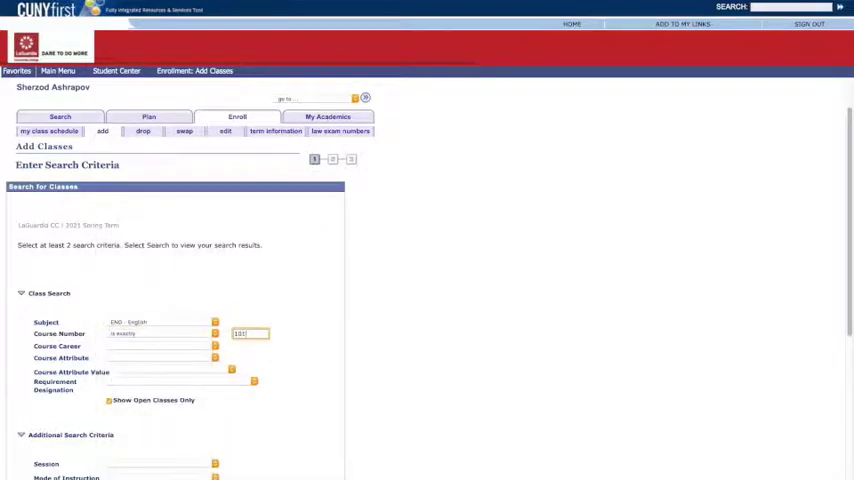
scroll(down, 3)
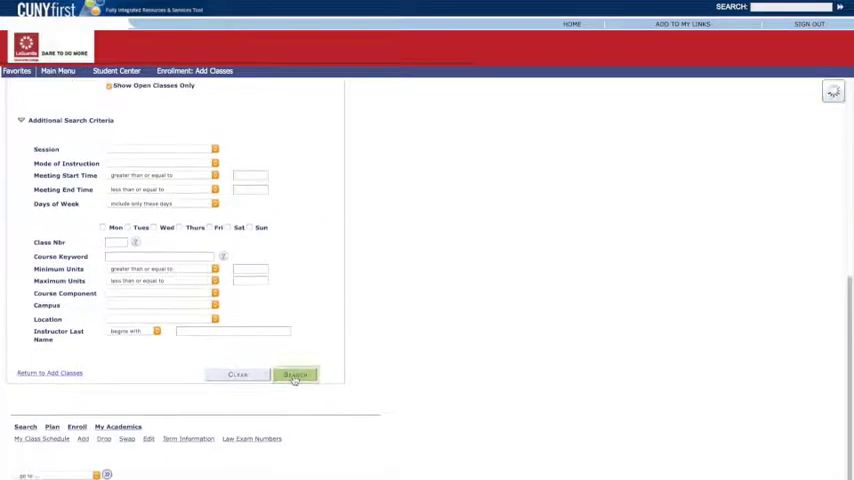
click(296, 376)
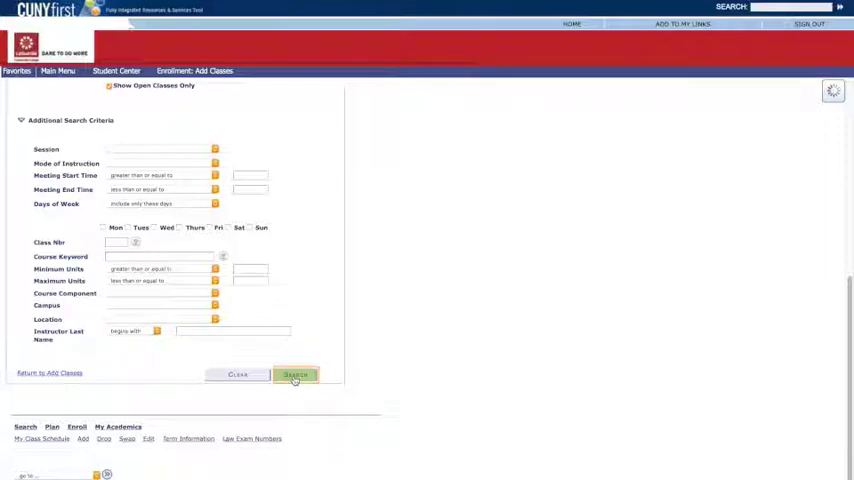
click(296, 376)
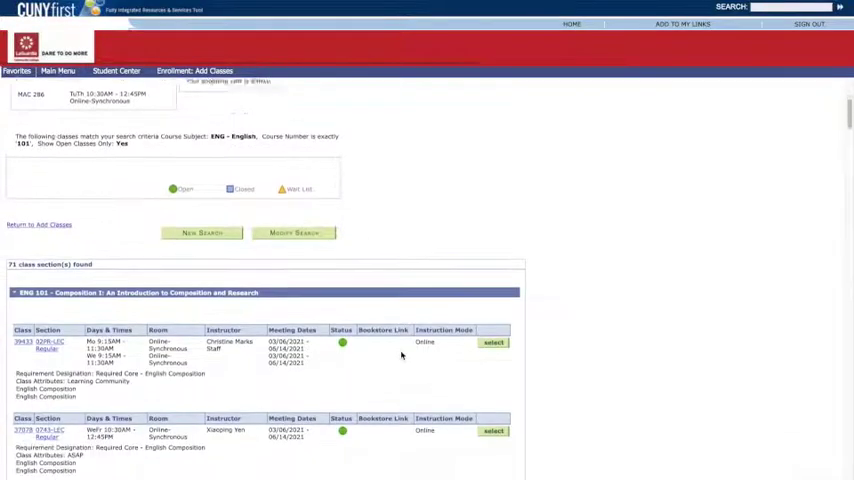
Browse the ENG 101 results to review online sections, instructors and times.
scroll(down, 3)
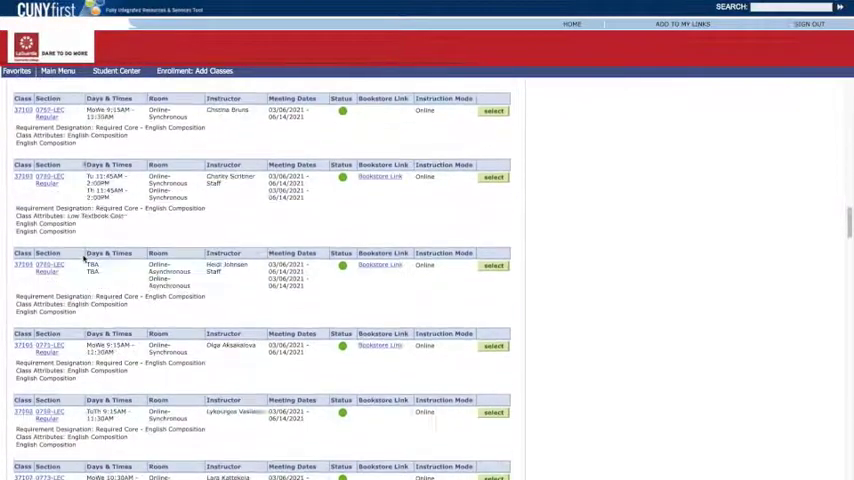
scroll(down, 3)
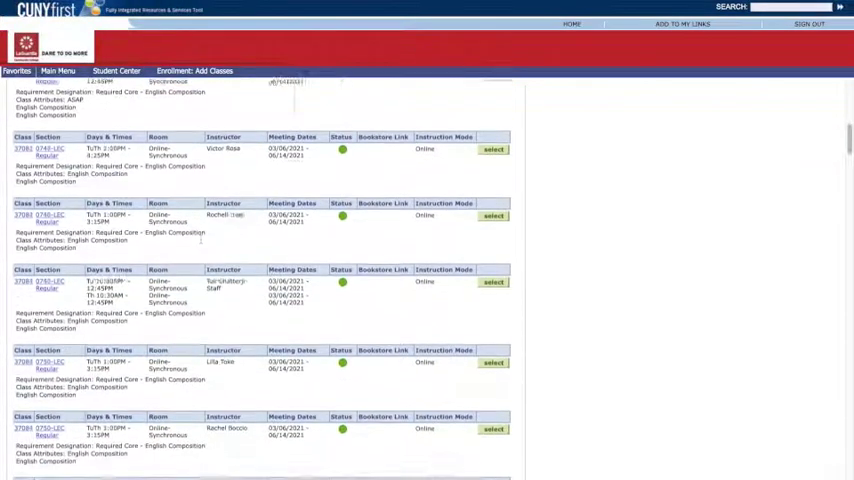
scroll(down, 3)
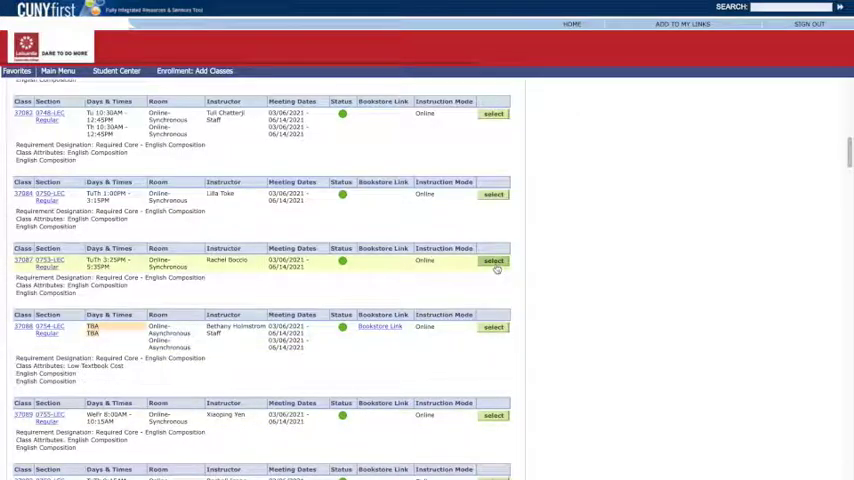
Select an online ENG 101 section, add it to the Spring 2021 cart and proceed to step 2 of 3.
click(492, 260)
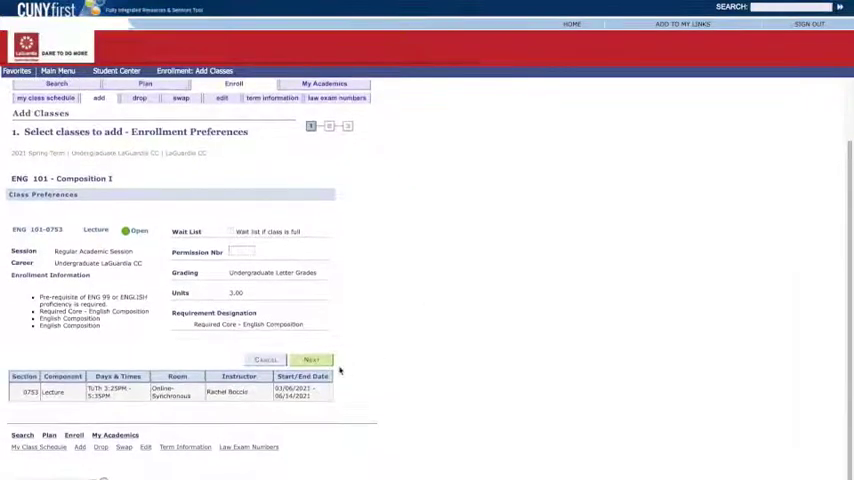
click(312, 360)
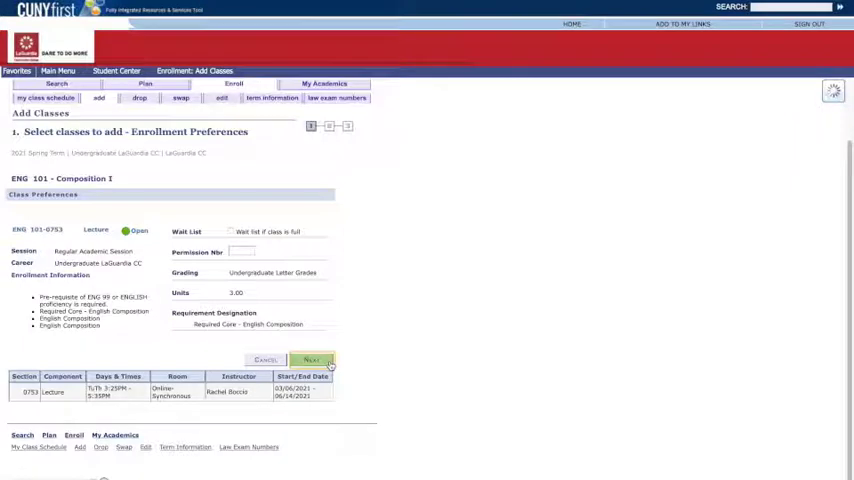
click(310, 360)
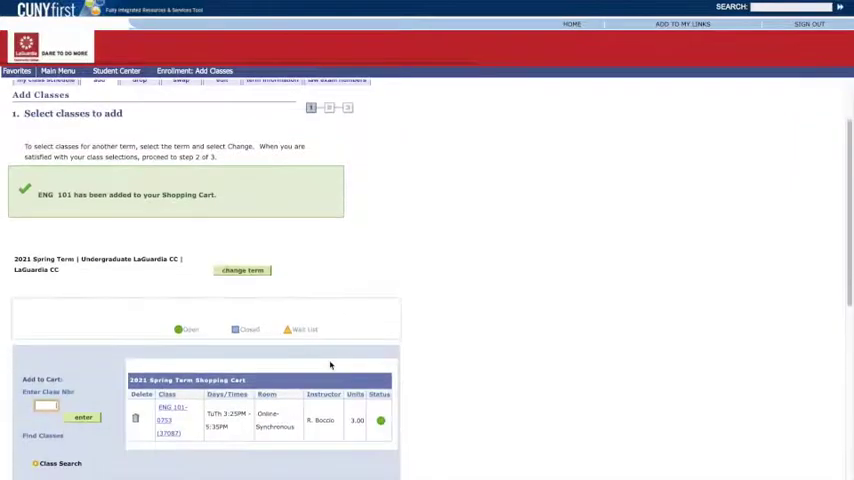
scroll(down, 3)
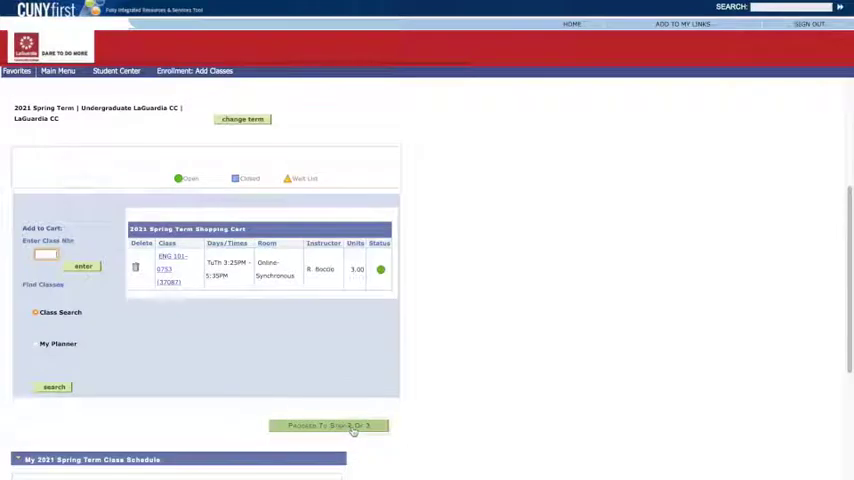
click(328, 424)
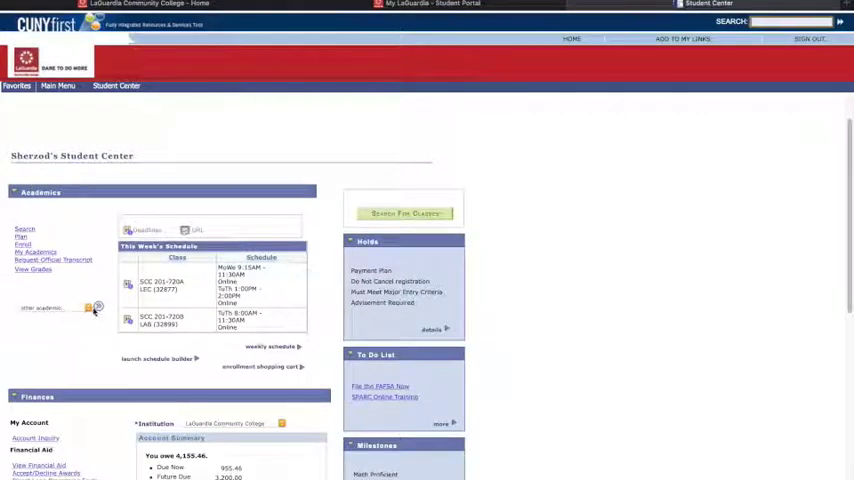
Go to Drop Classes for the 2021 Spring Term and list the enrolled classes.
click(92, 308)
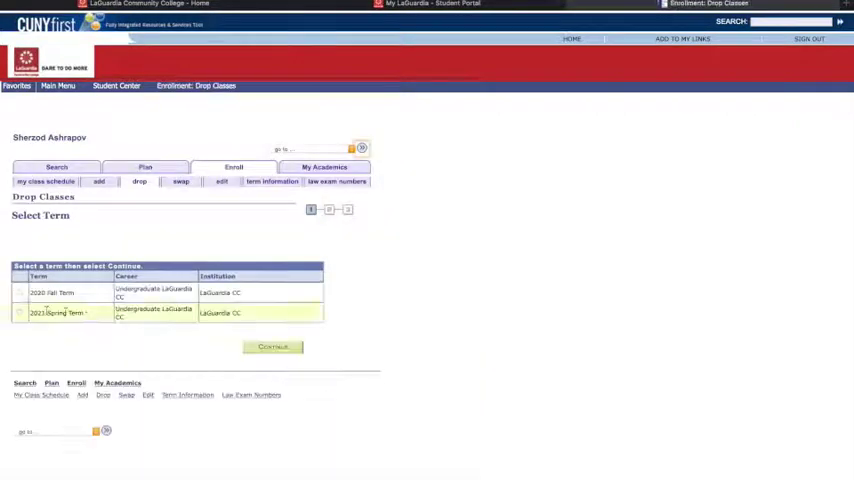
click(20, 312)
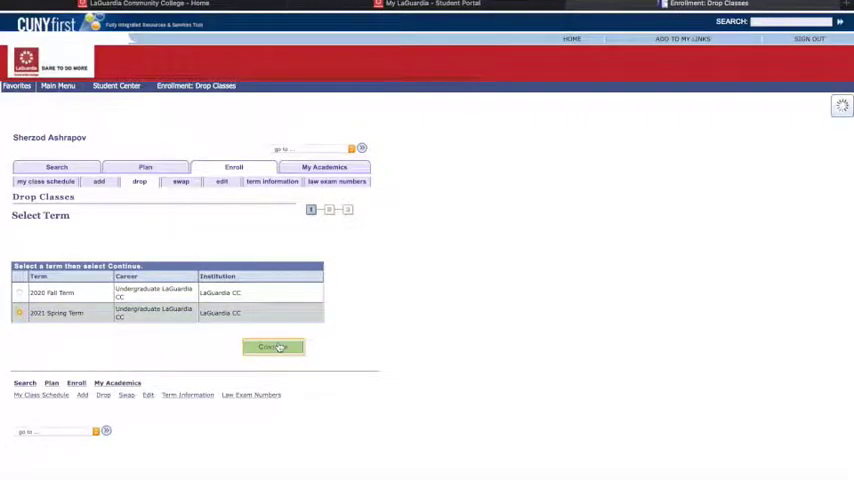
click(272, 348)
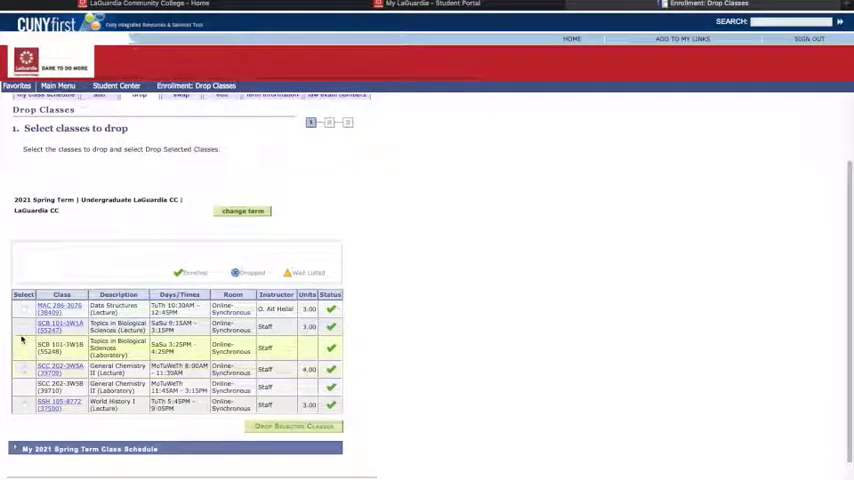
Tick one Spring 2021 class, drop it and confirm with Finish Dropping.
click(24, 328)
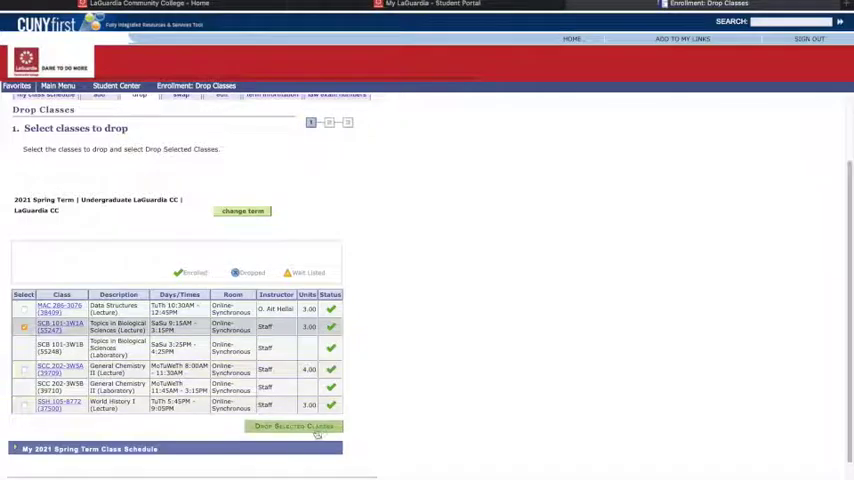
click(294, 426)
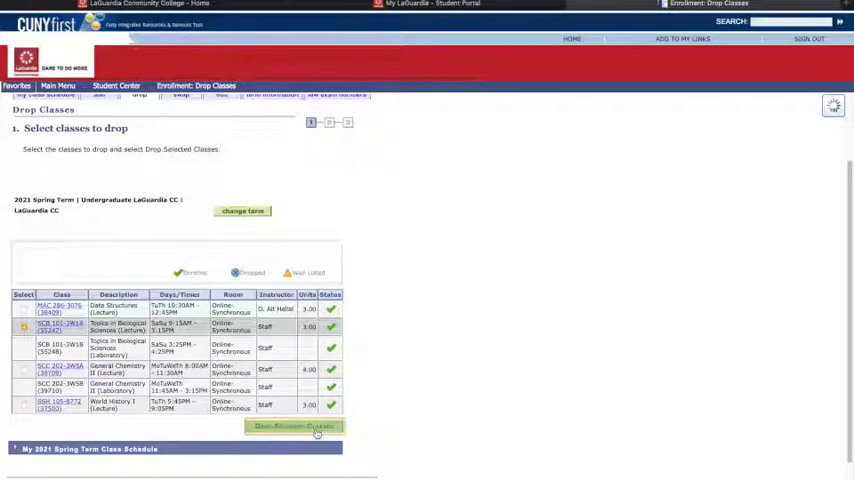
click(292, 426)
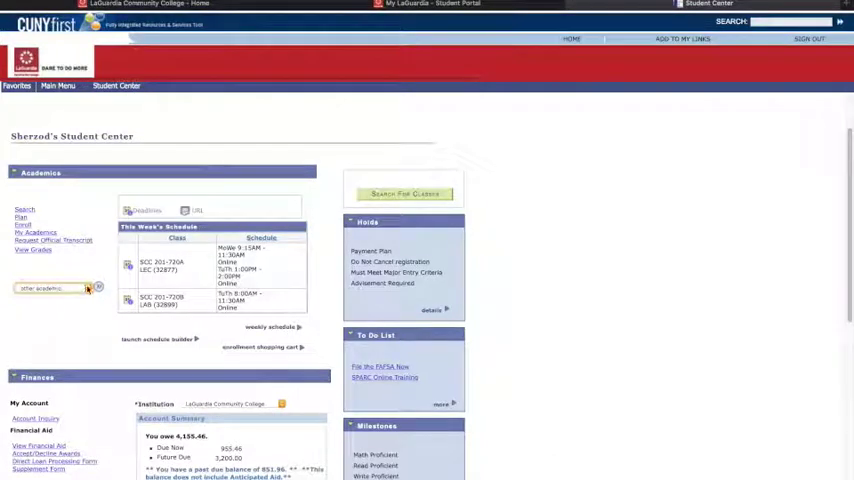
Display My Class Schedule for 2021 Spring, listing Data Structures, World History and other classes.
click(56, 288)
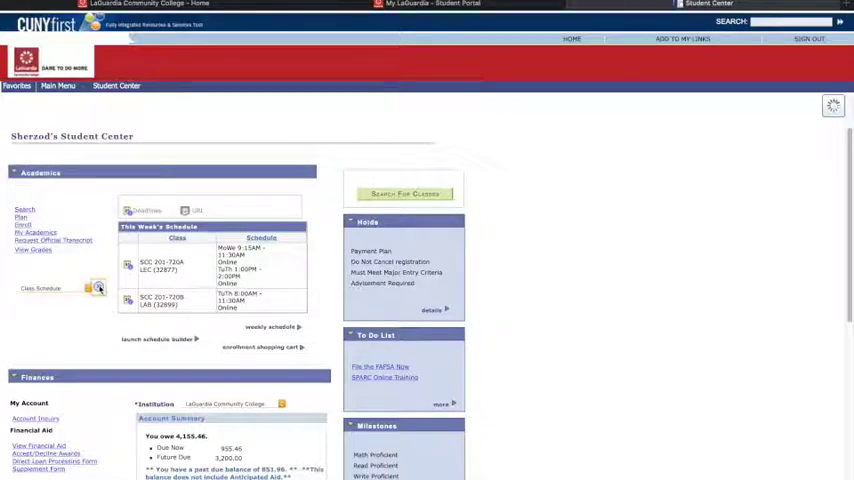
click(96, 288)
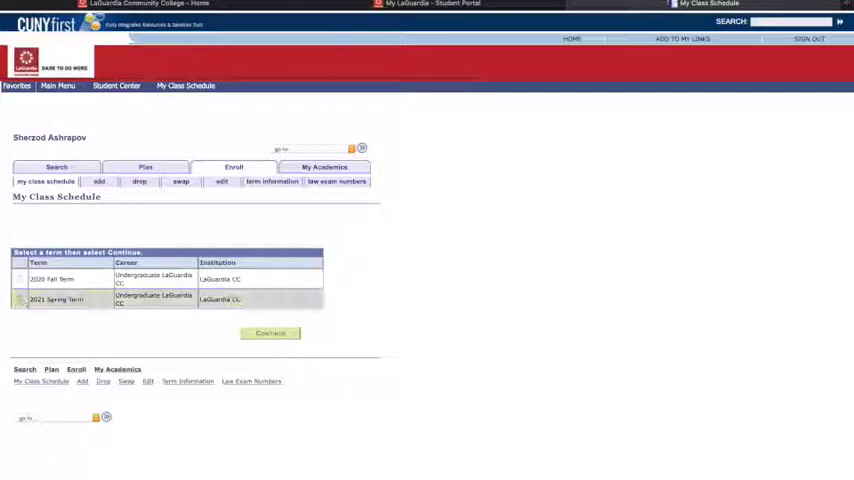
click(270, 332)
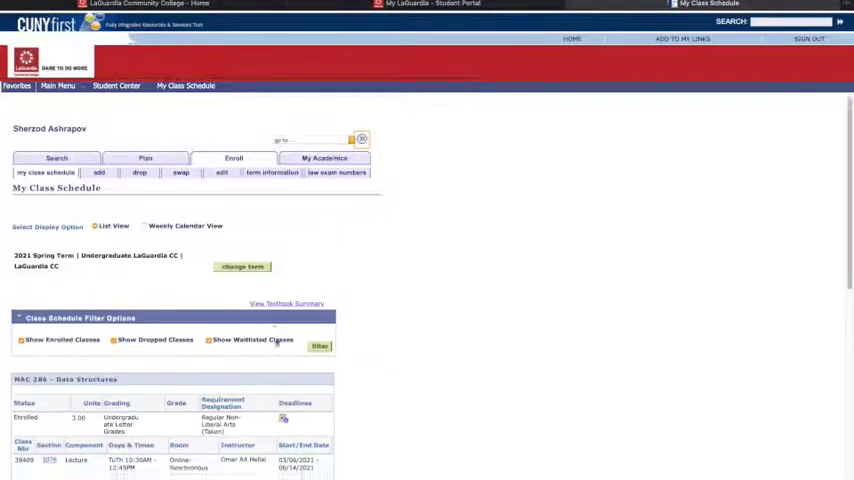
scroll(down, 3)
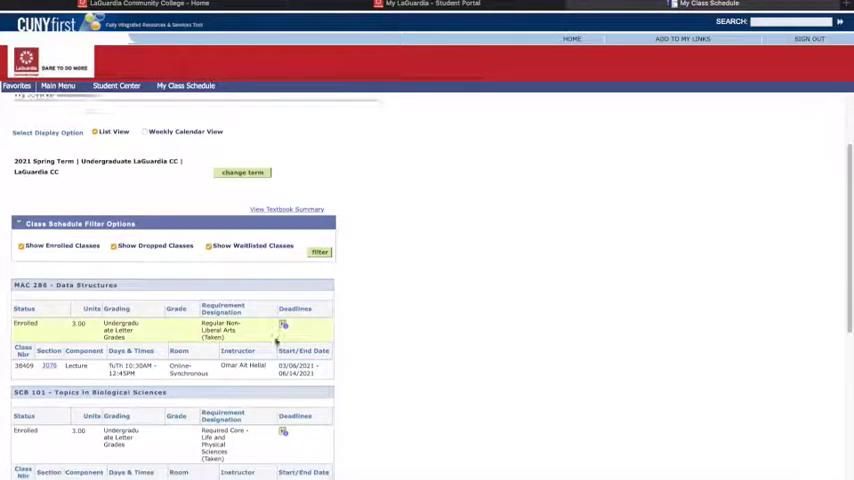
scroll(down, 3)
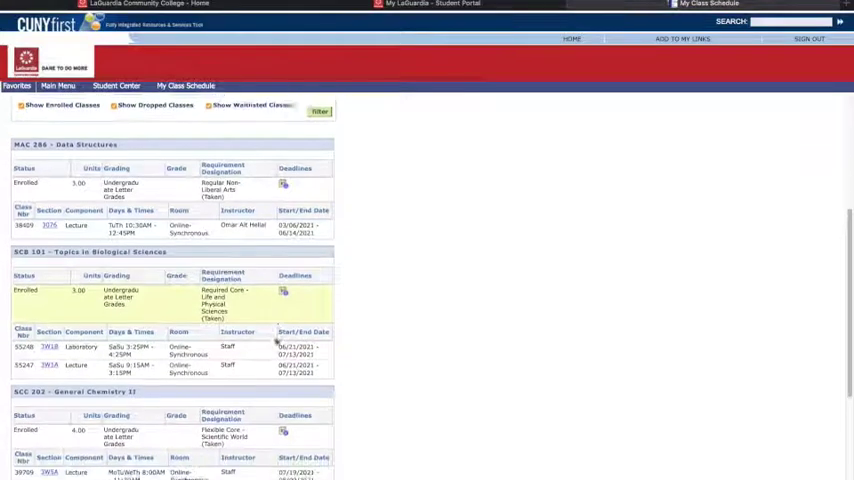
scroll(down, 3)
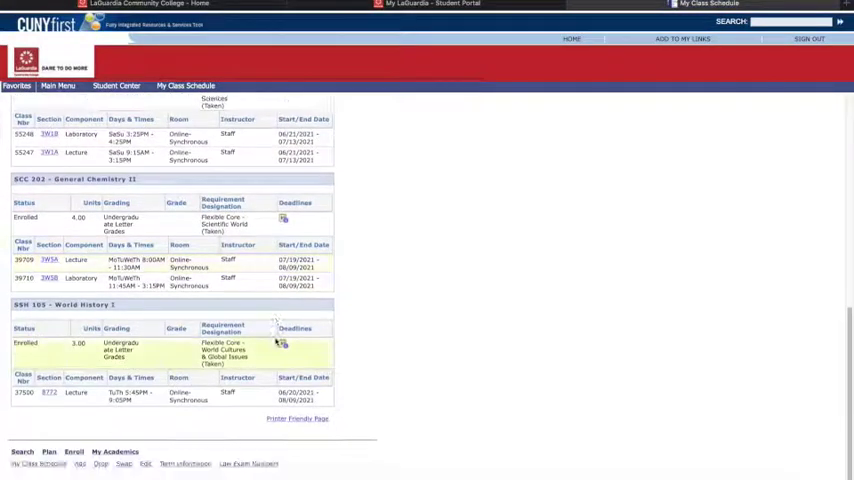